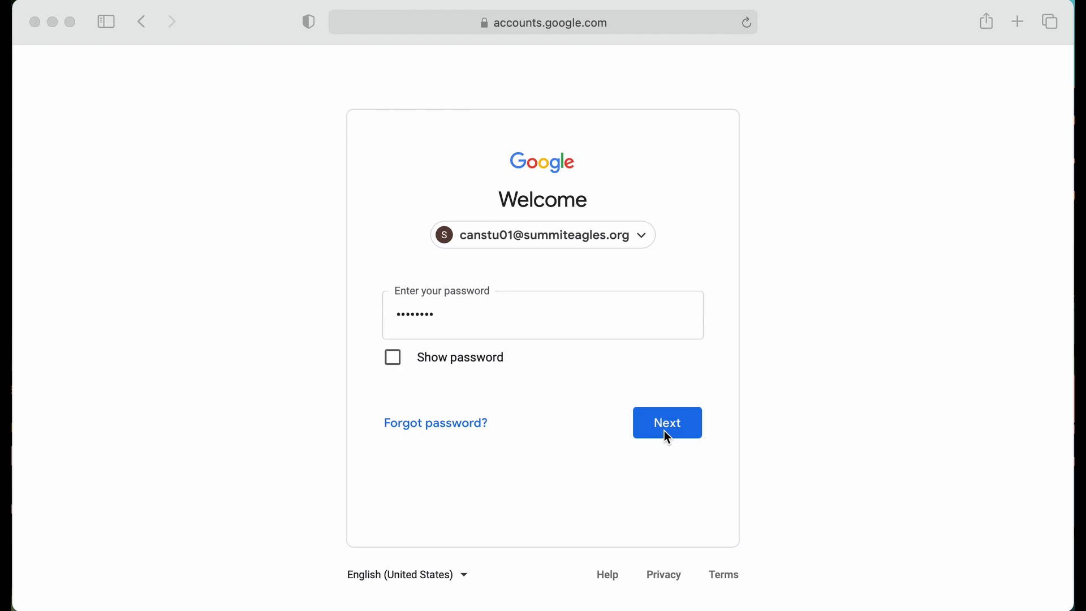
# - Finish the student's Google sign-in so the Canvas dashboard with course cards loads
pyautogui.click(667, 422)
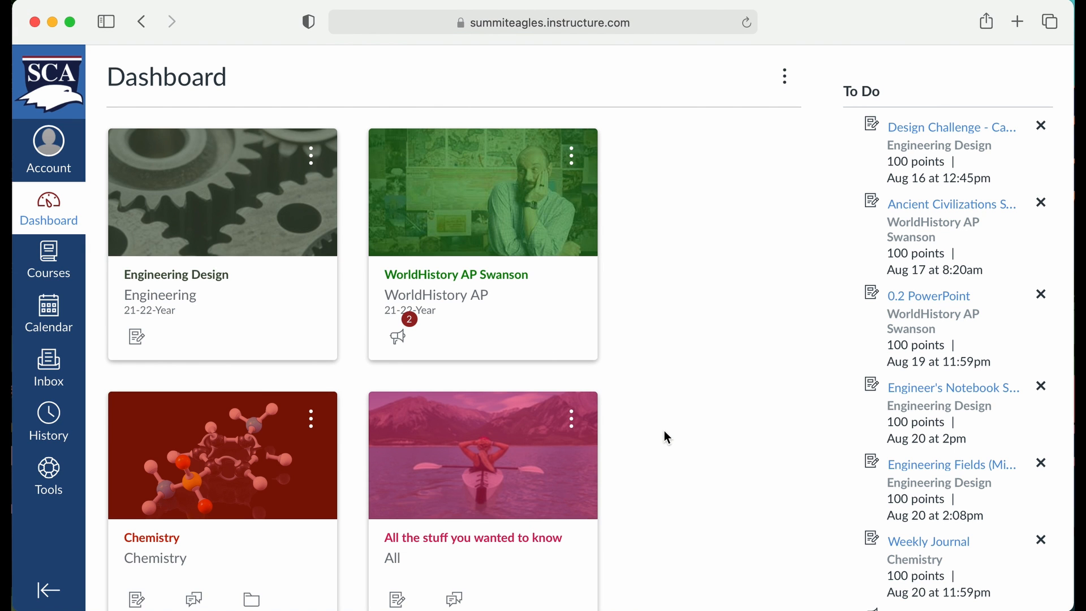
pyautogui.moveTo(48, 146)
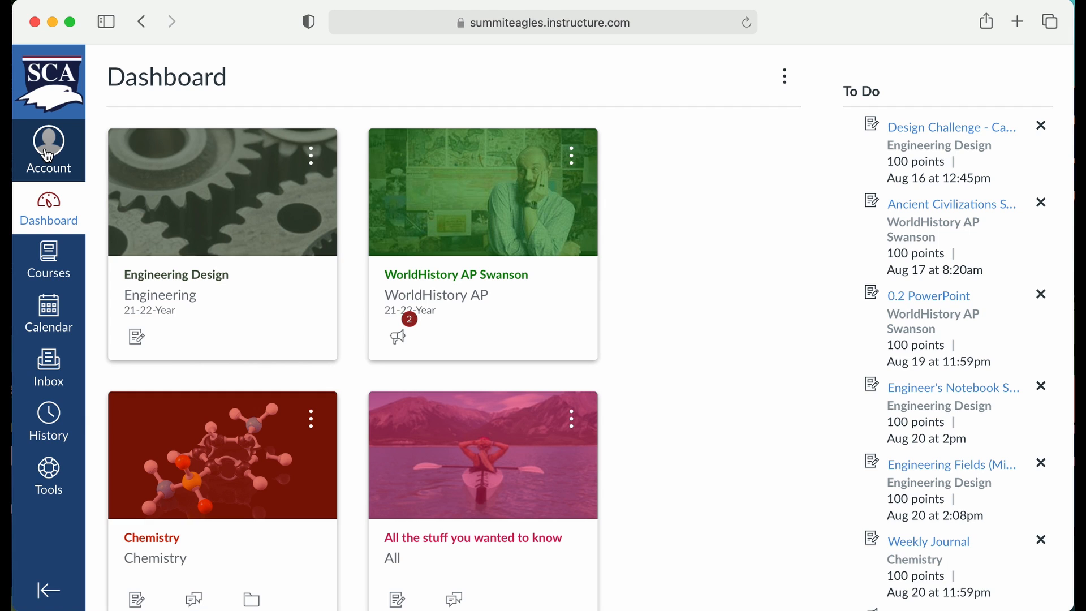
# - Go to the student's Canvas account settings from the Account menu
pyautogui.click(49, 146)
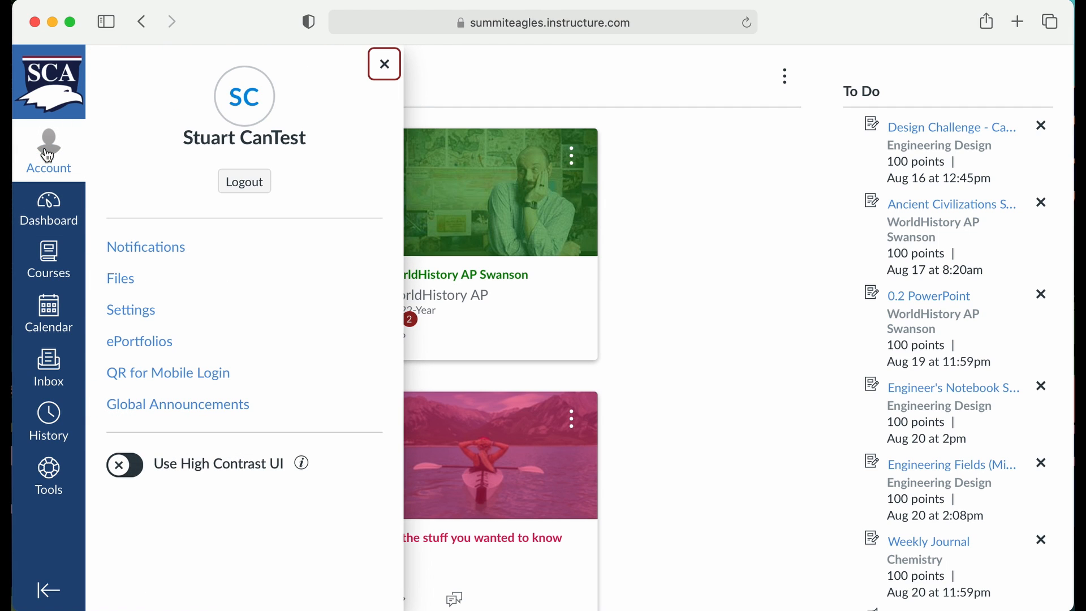
pyautogui.moveTo(116, 309)
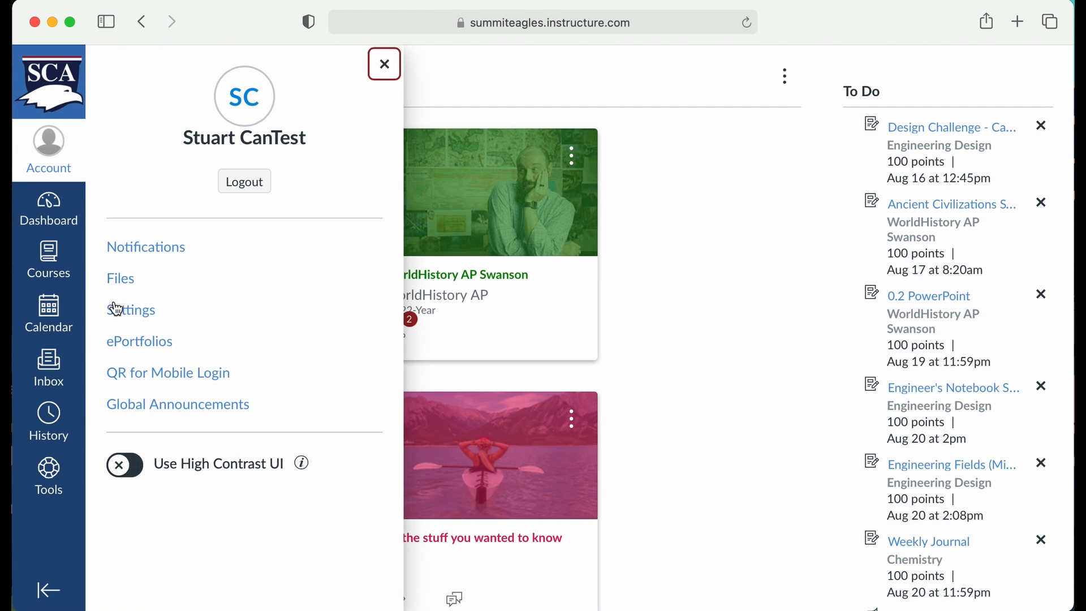
pyautogui.click(131, 310)
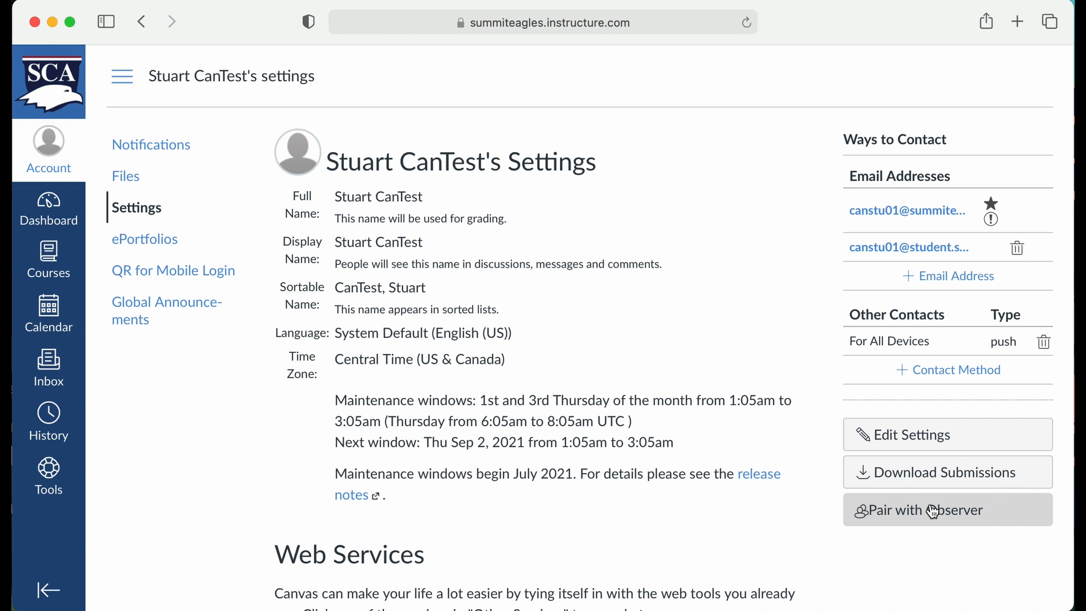
pyautogui.click(927, 510)
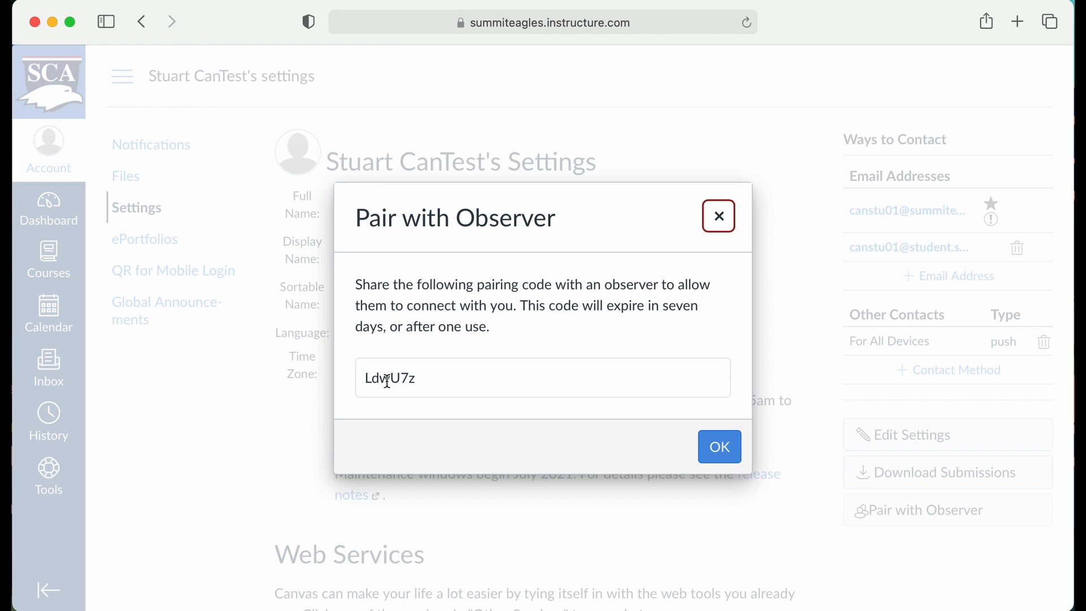
pyautogui.doubleClick(389, 378)
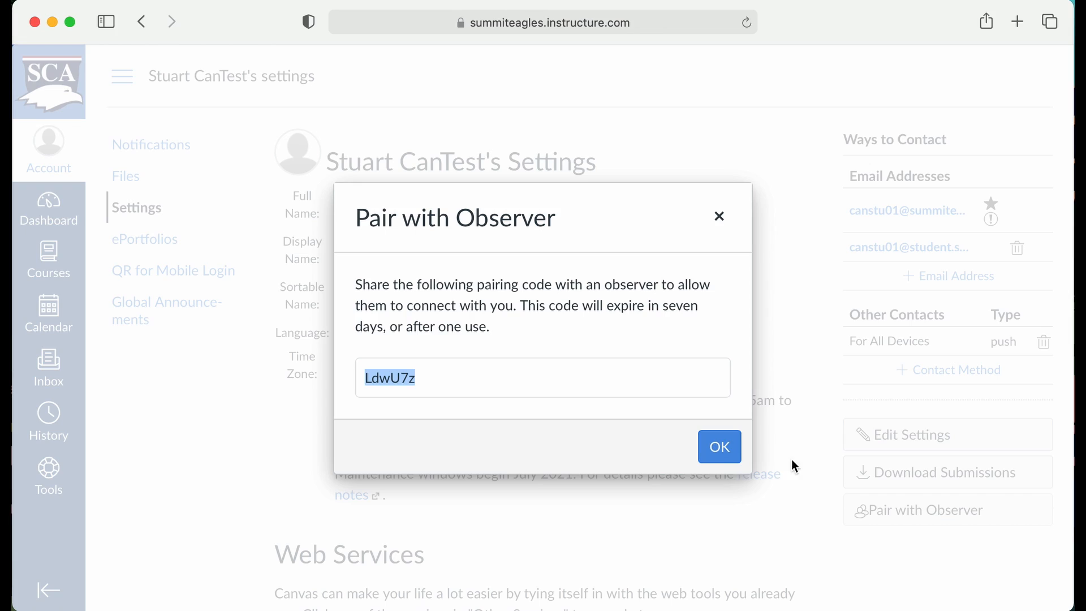
pyautogui.click(719, 446)
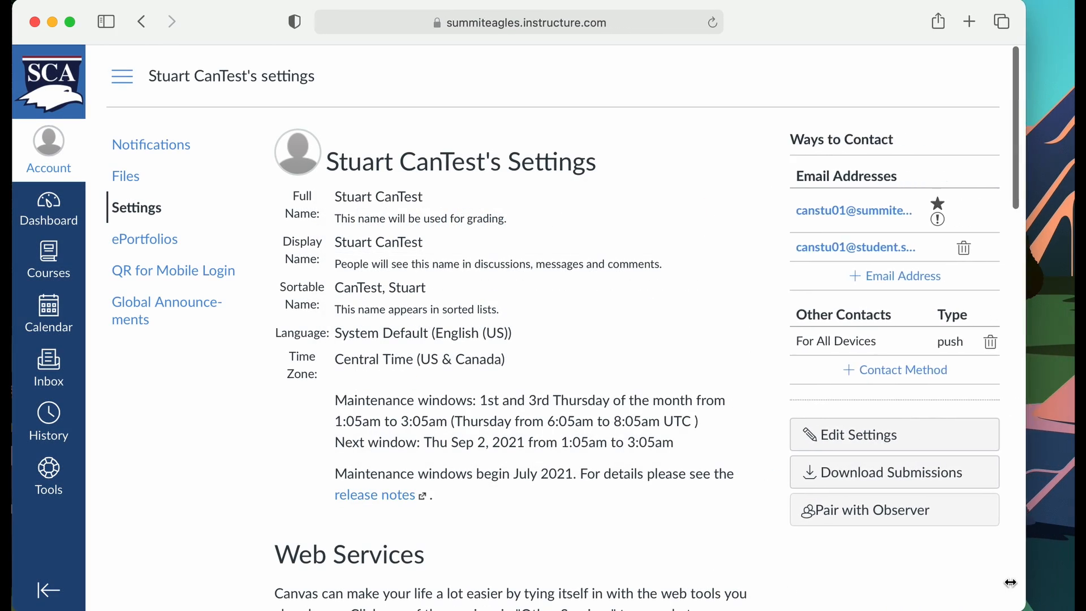
# - Scroll down the student's settings page before logging out
pyautogui.scroll(-3)
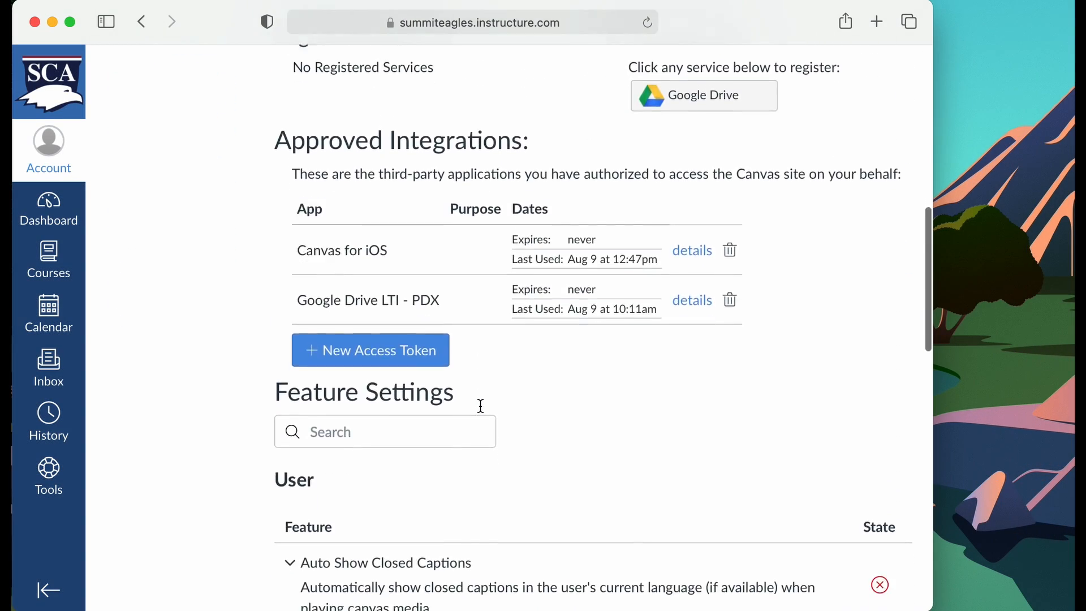
pyautogui.scroll(-3)
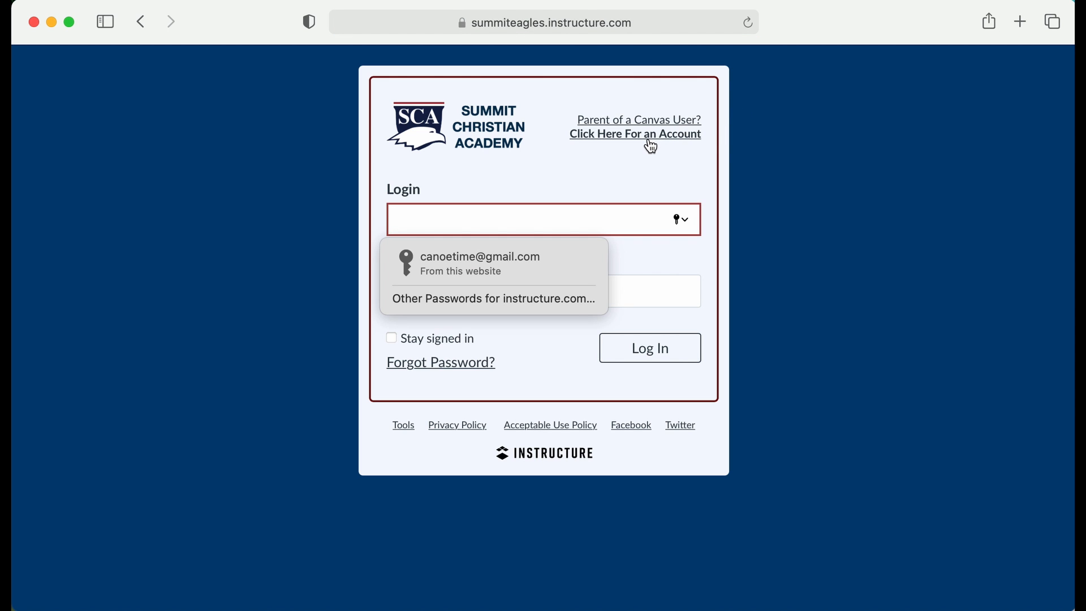
pyautogui.click(634, 133)
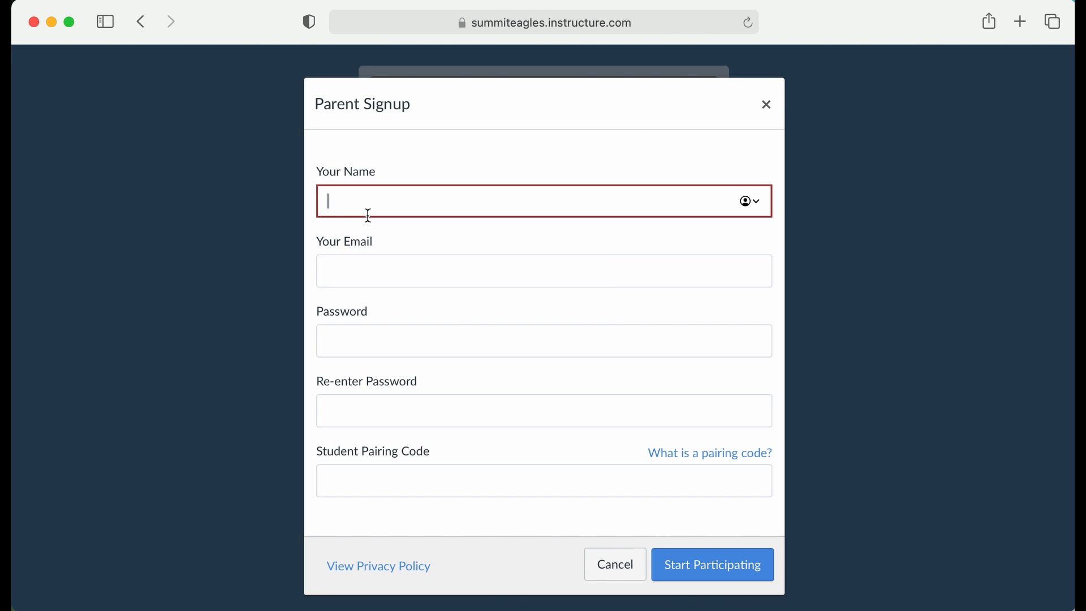
pyautogui.write('Awesome Parent')
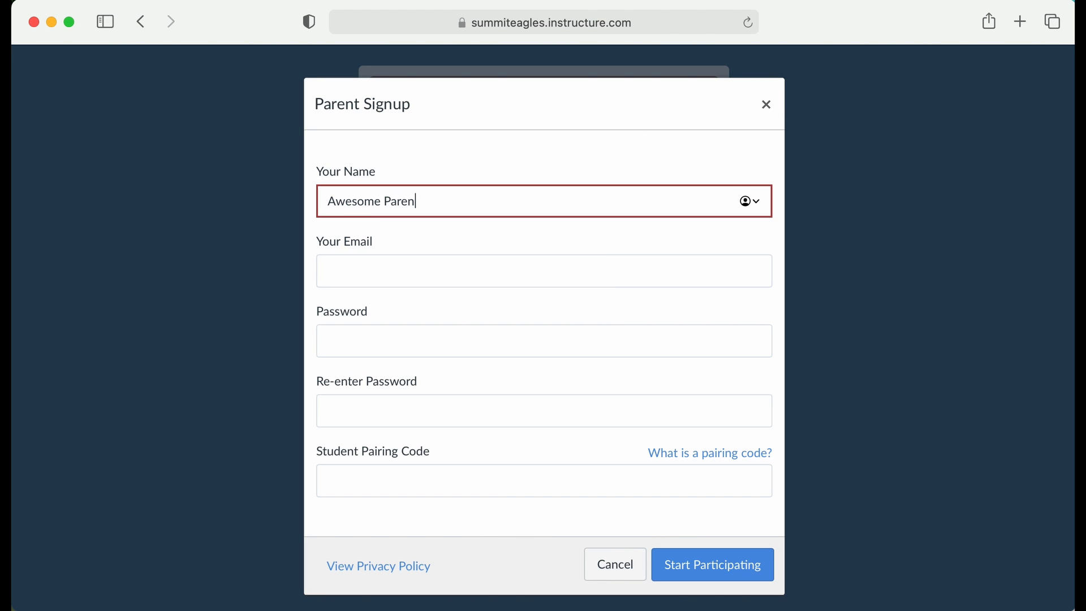
pyautogui.click(543, 270)
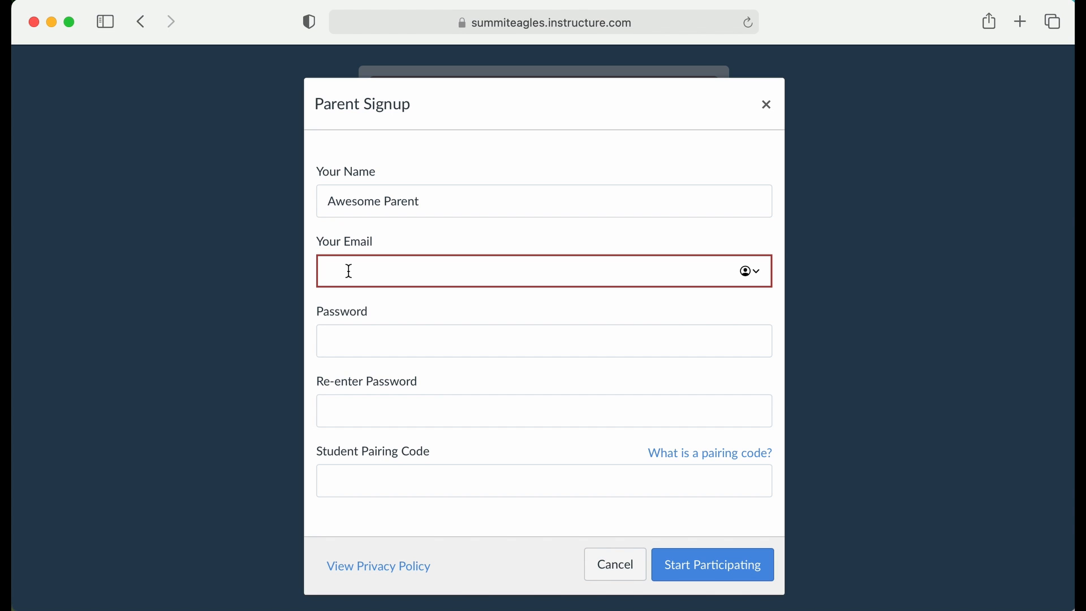
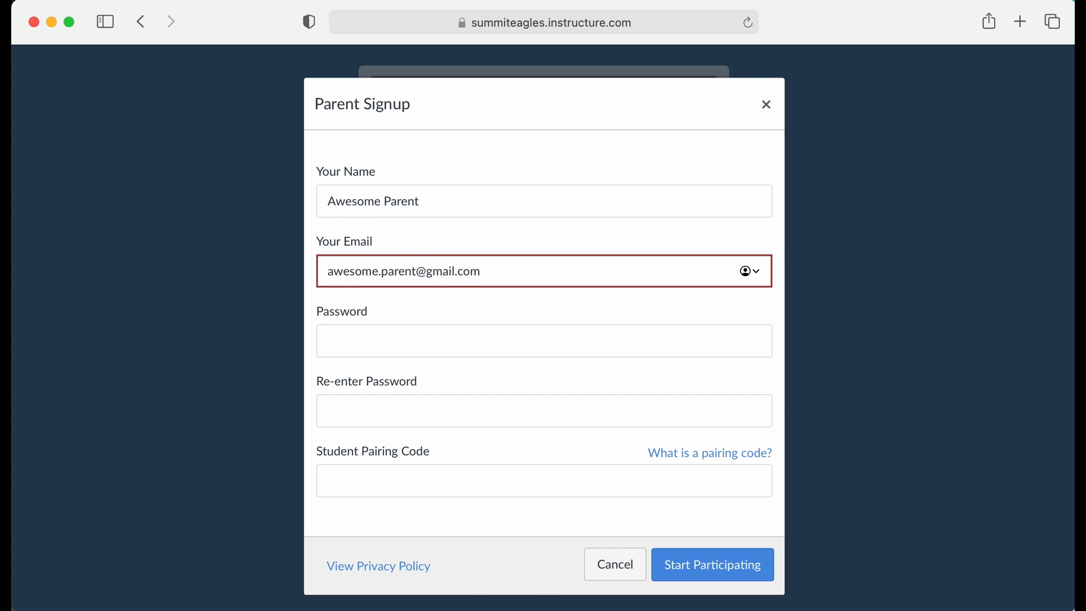
pyautogui.click(544, 340)
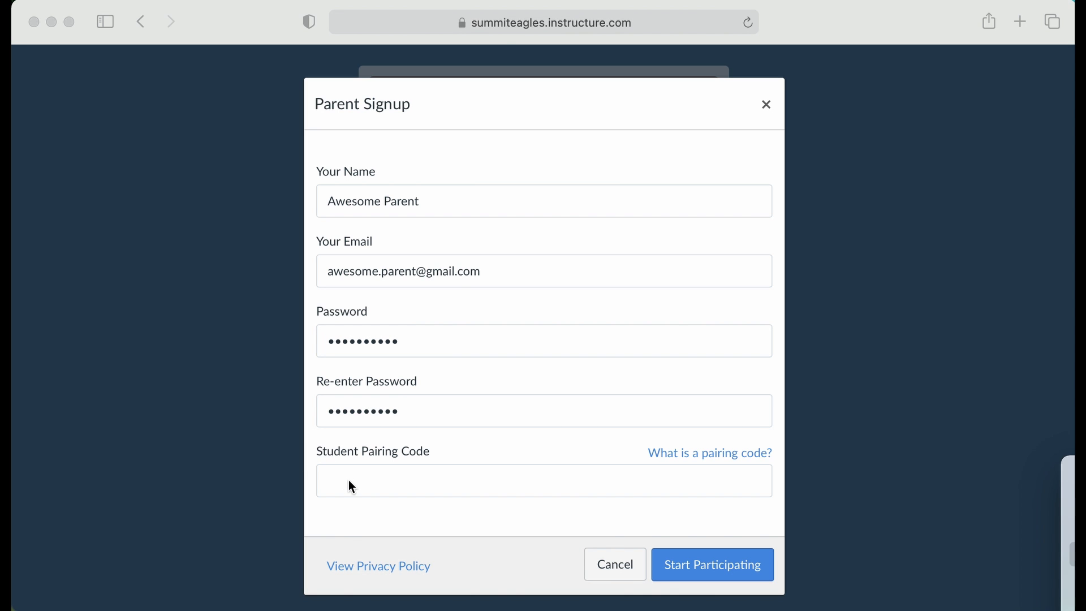
pyautogui.click(544, 480)
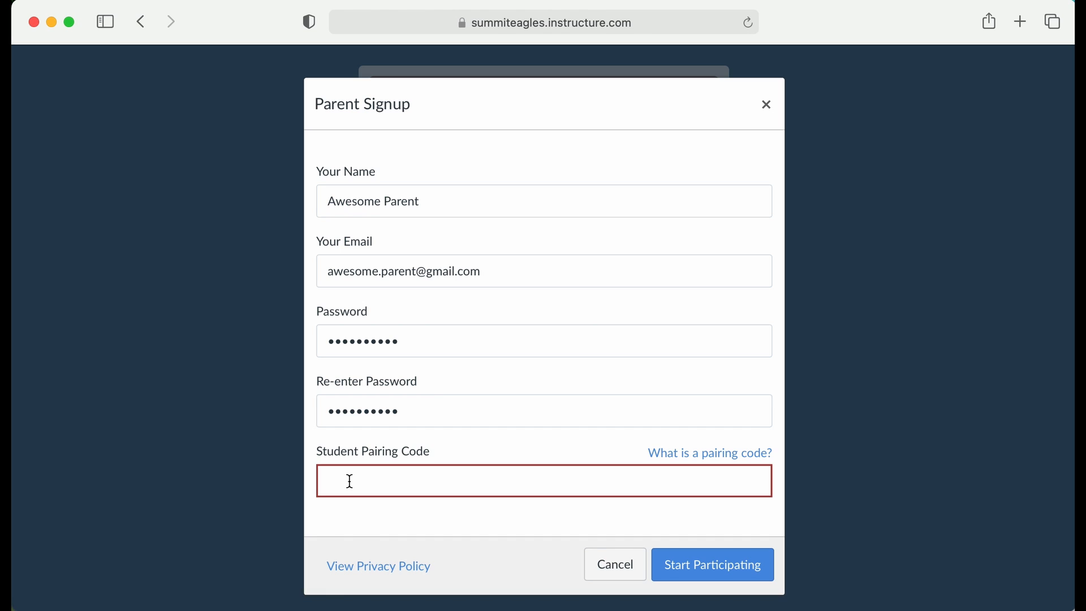
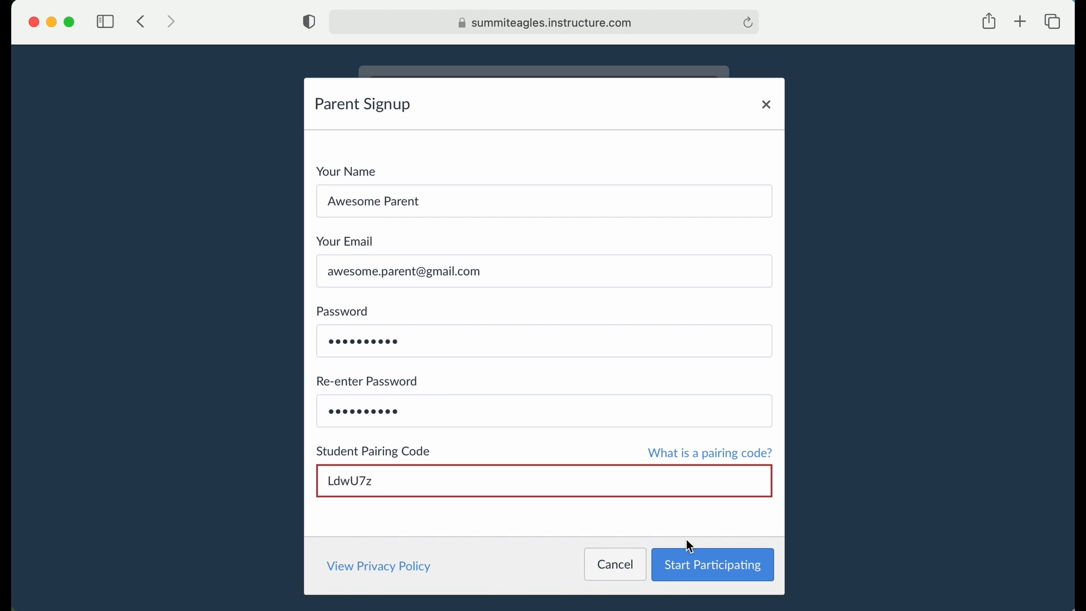
pyautogui.click(711, 565)
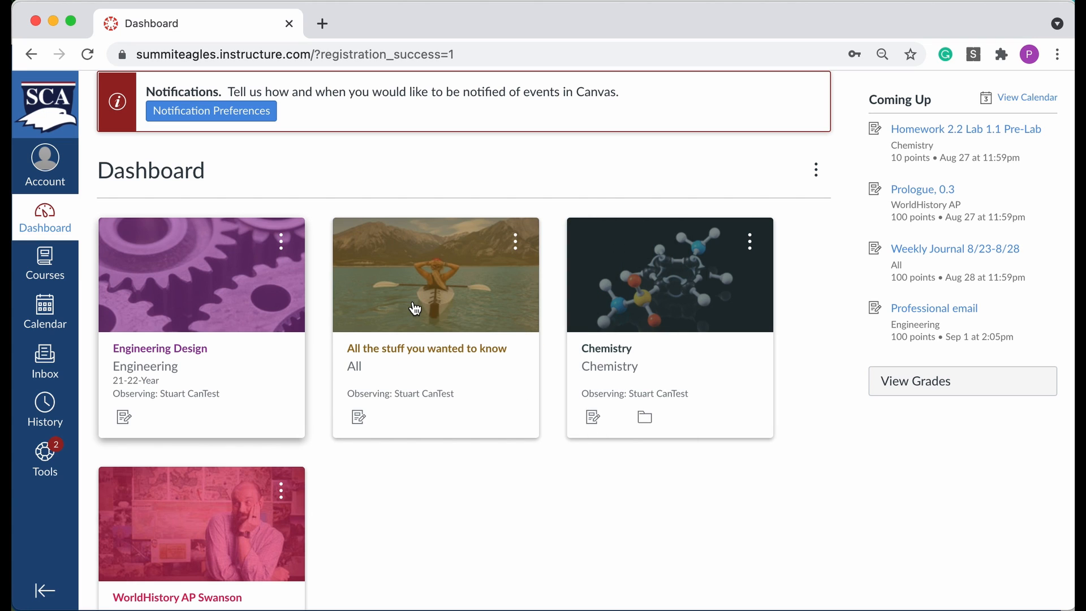
pyautogui.moveTo(151, 228)
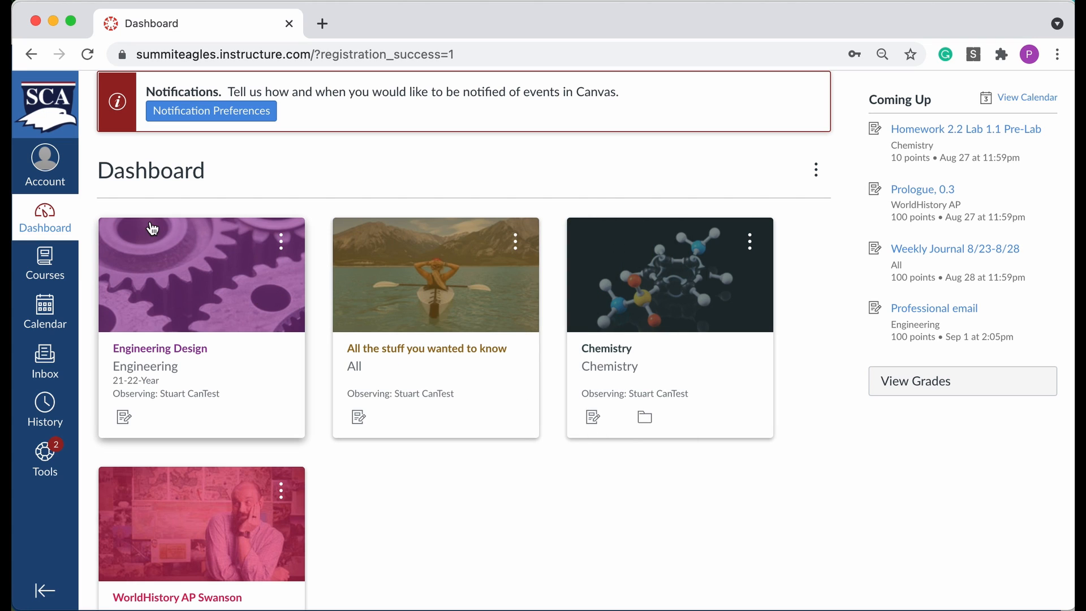
# - Show the Awesome Parent account menu from the global navigation
pyautogui.click(44, 163)
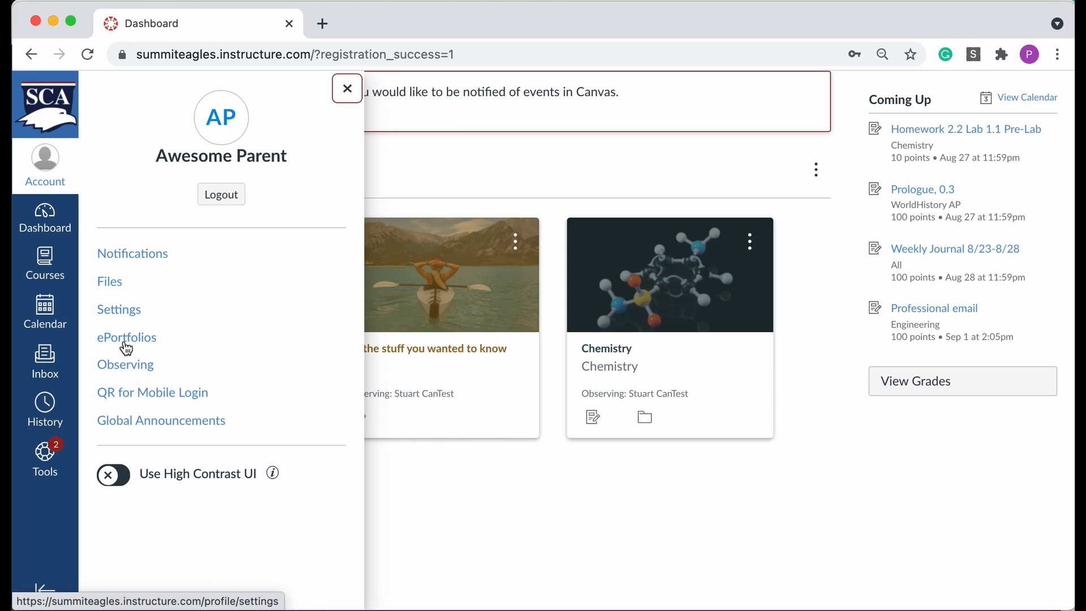
# - View the Observing page listing Stuart CanTest as the observed student
pyautogui.click(126, 364)
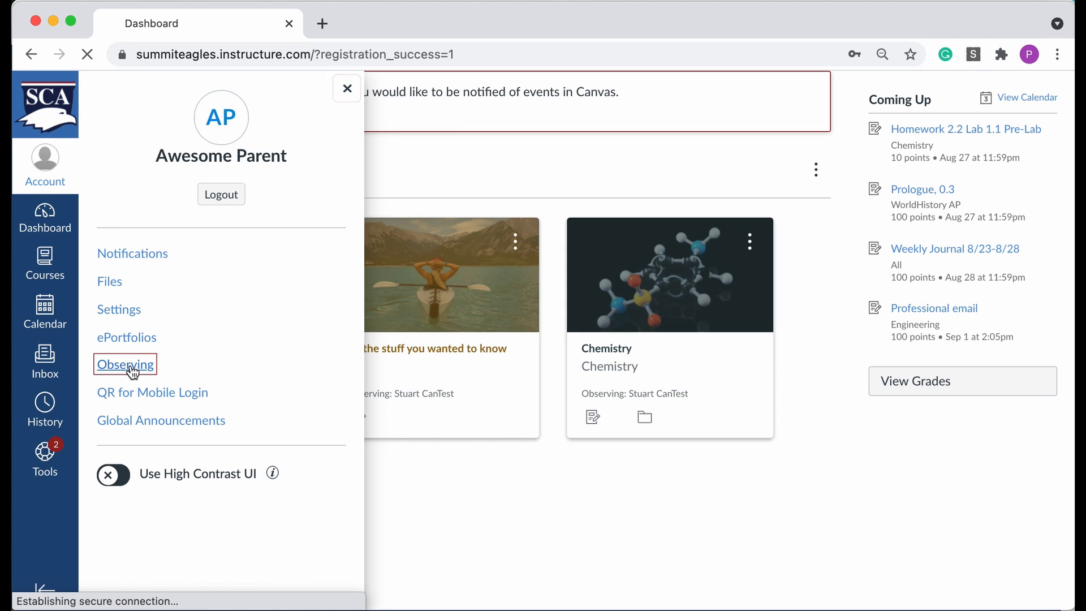
pyautogui.click(125, 363)
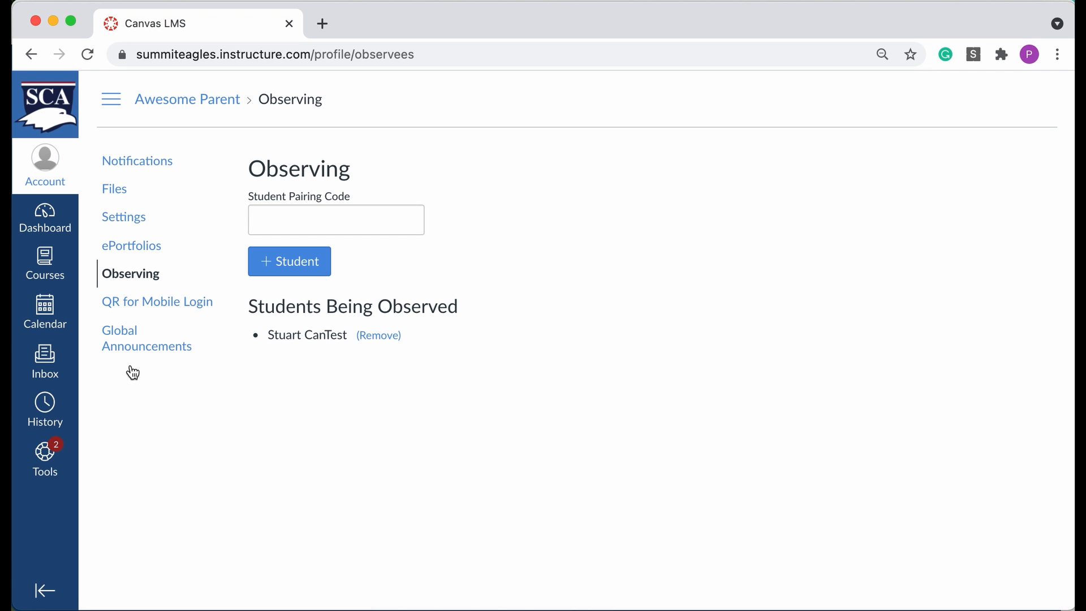
pyautogui.moveTo(307, 331)
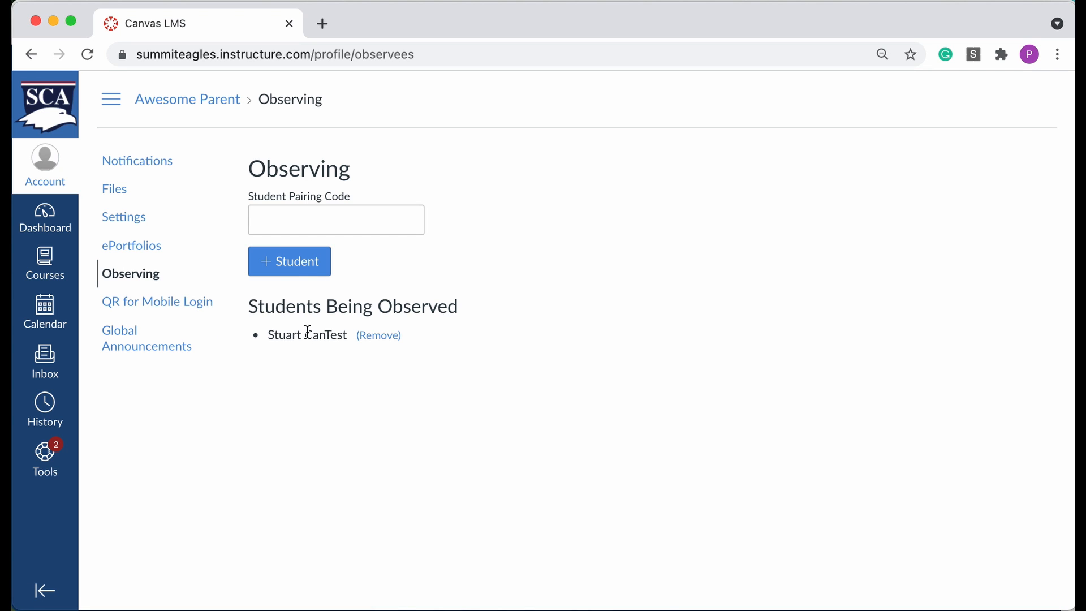